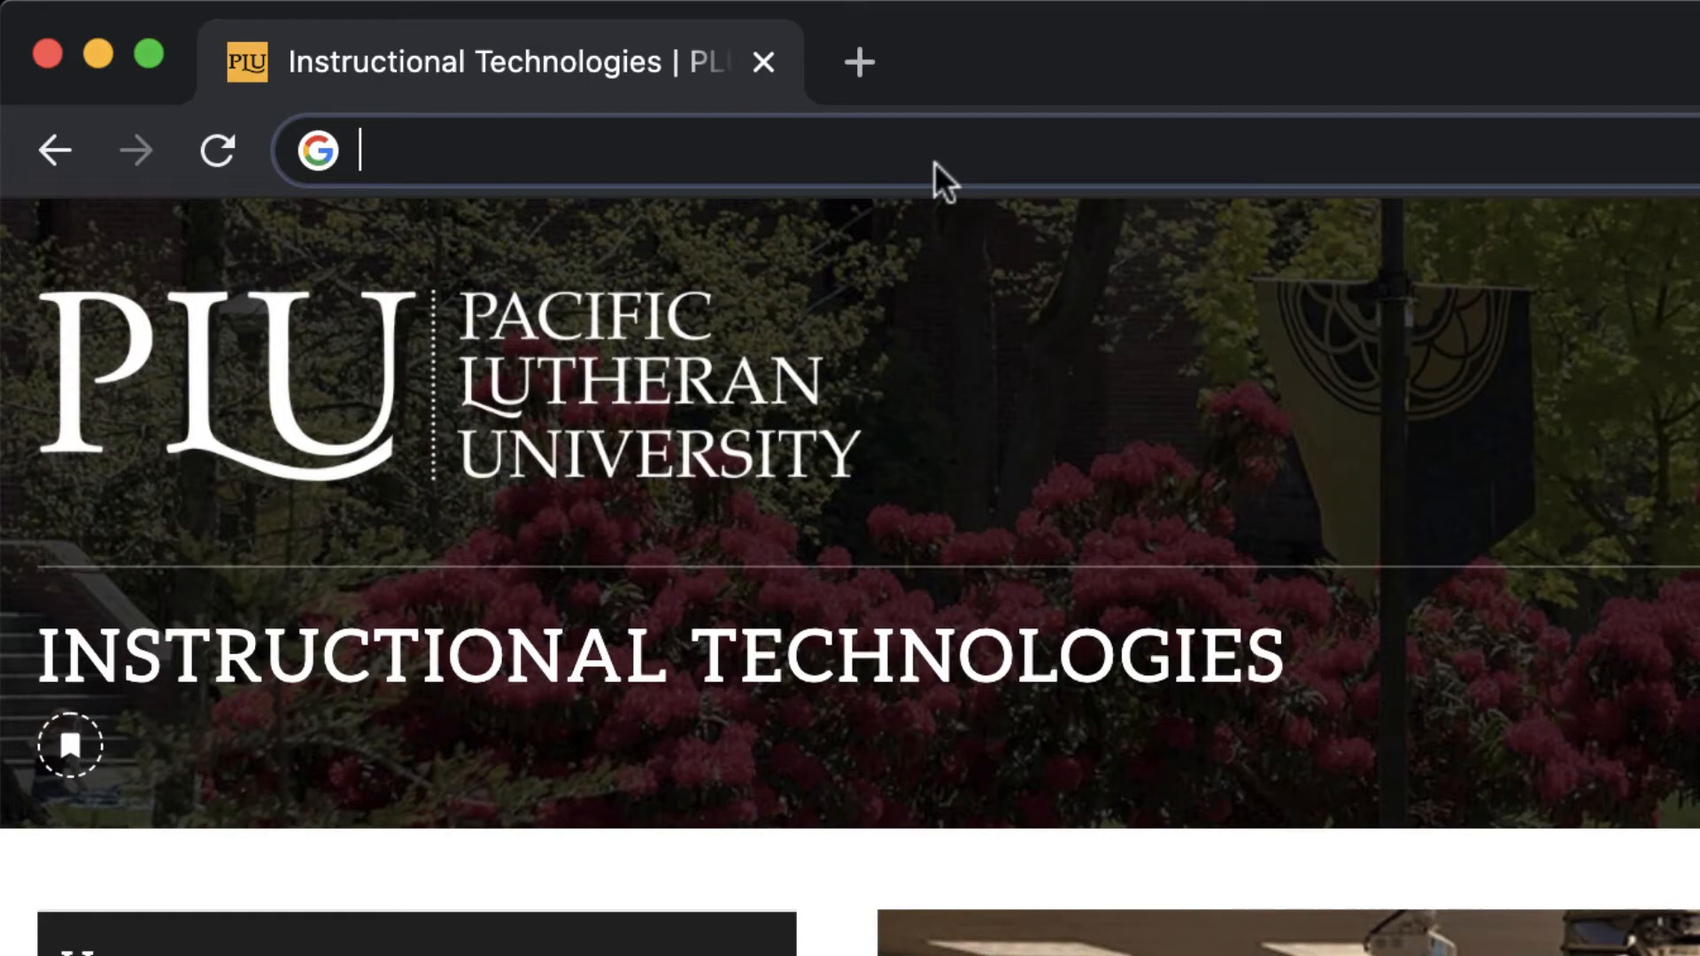
- Navigate to plu.edu/zoom and log in with the ePass campus account
type("plu.edu/zoom")
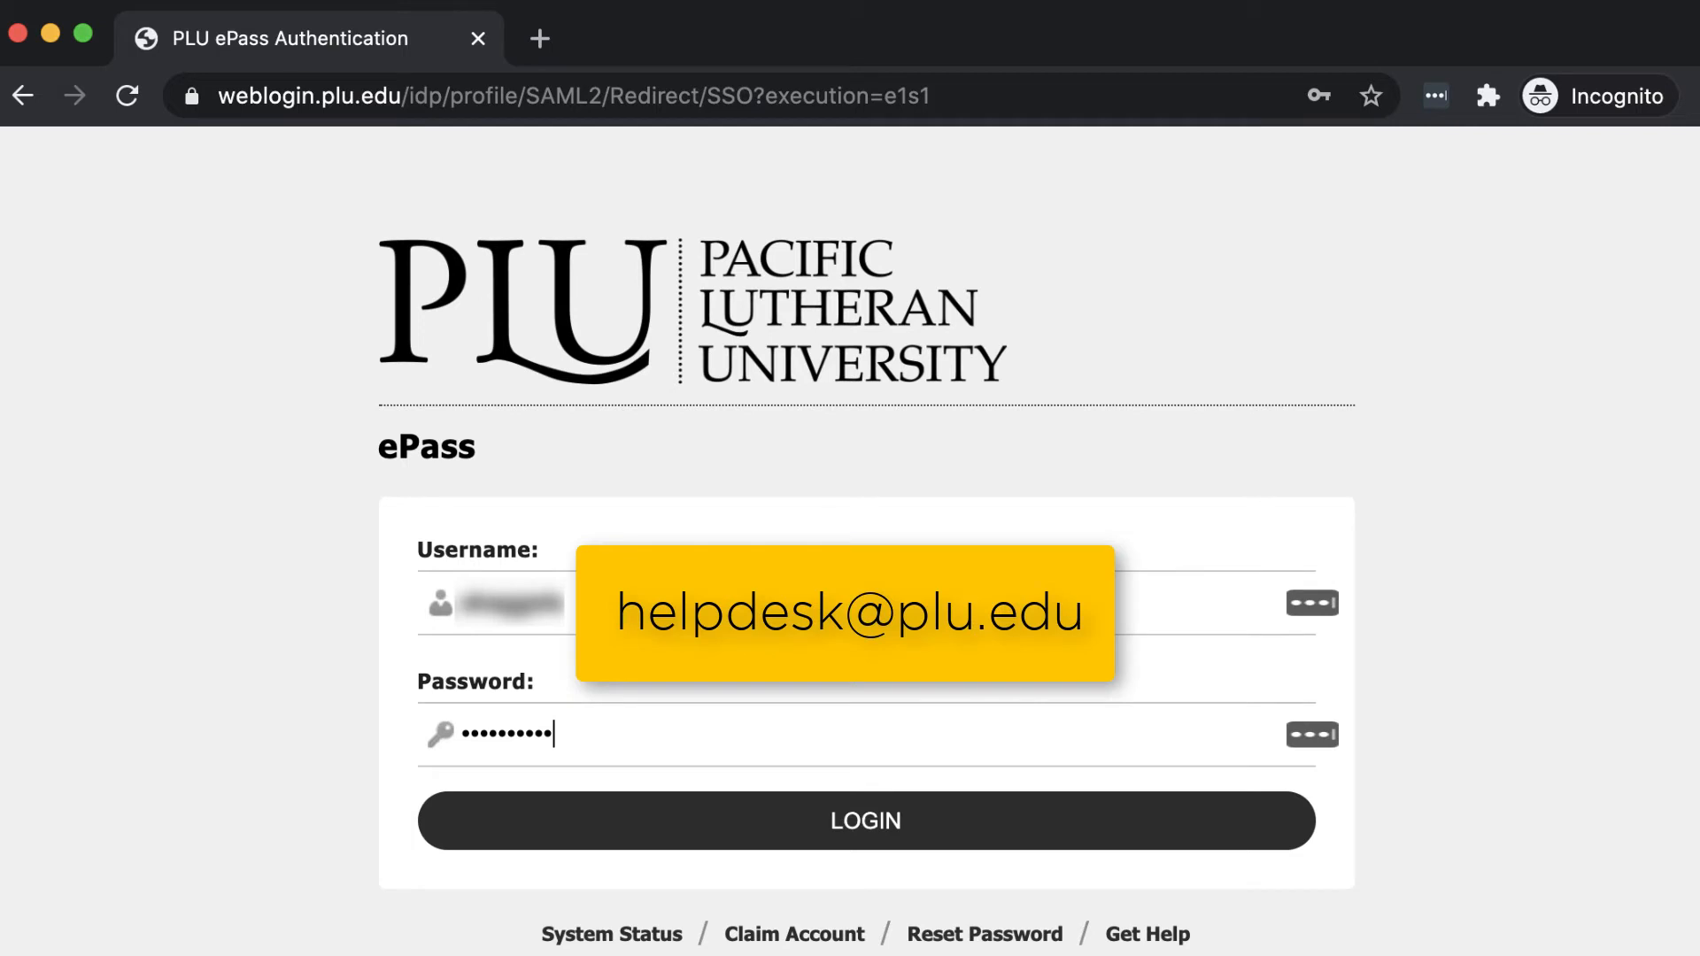
mouse_move(910, 825)
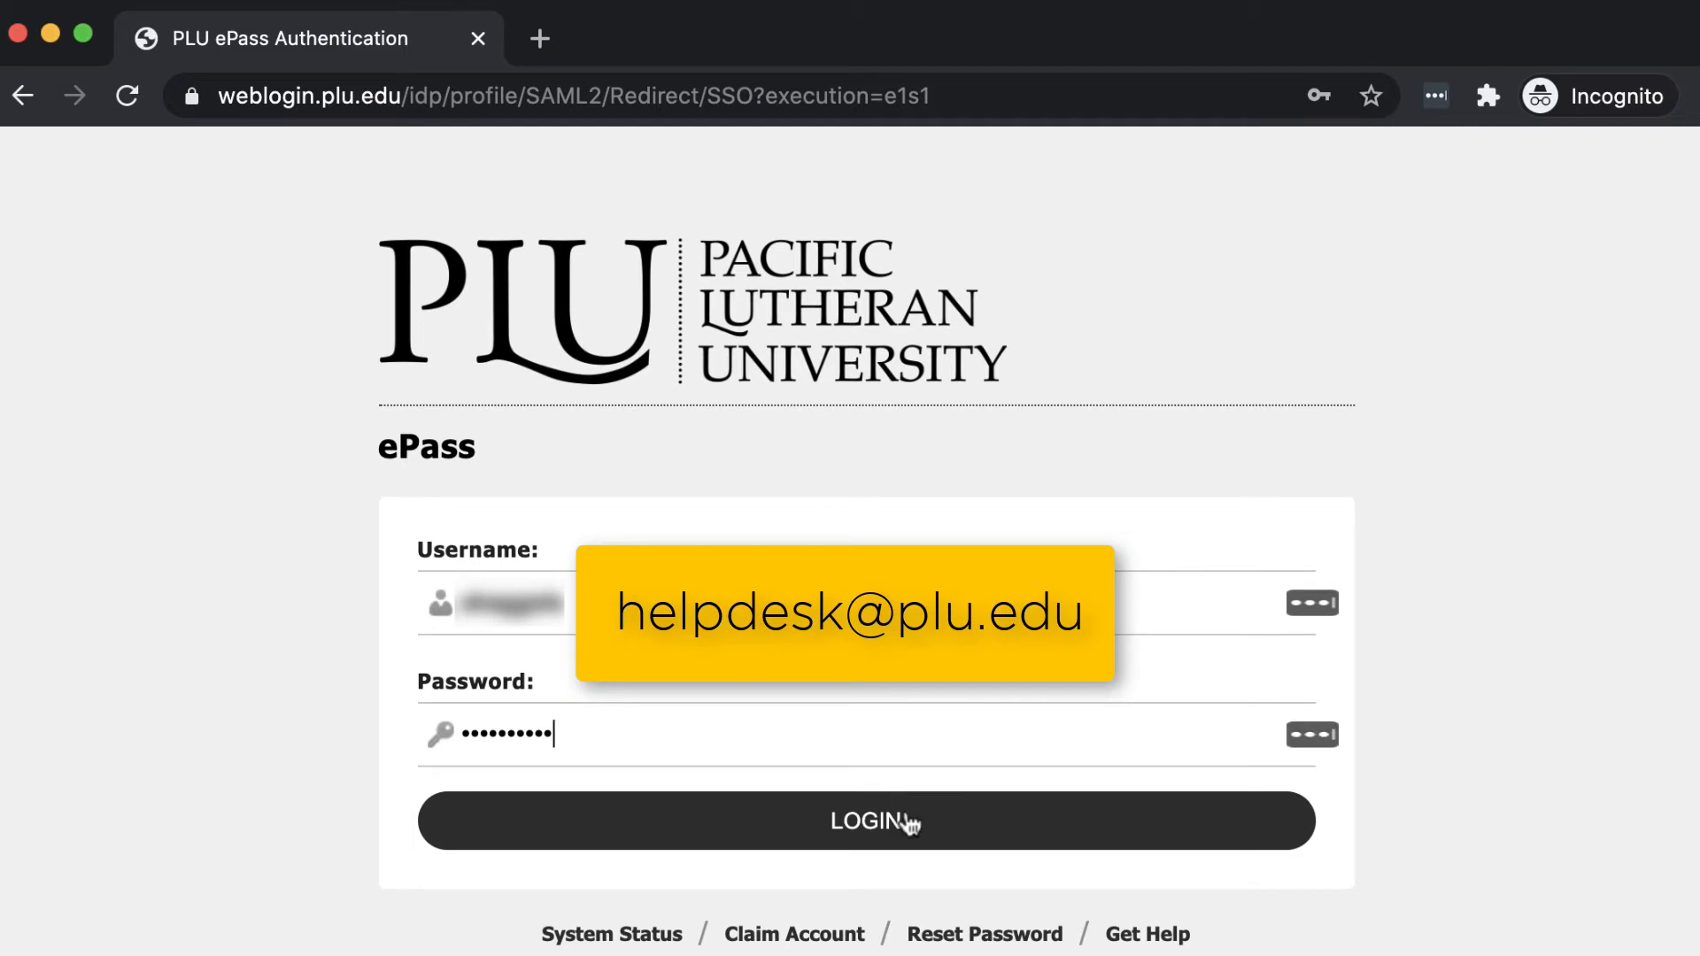
left_click(902, 822)
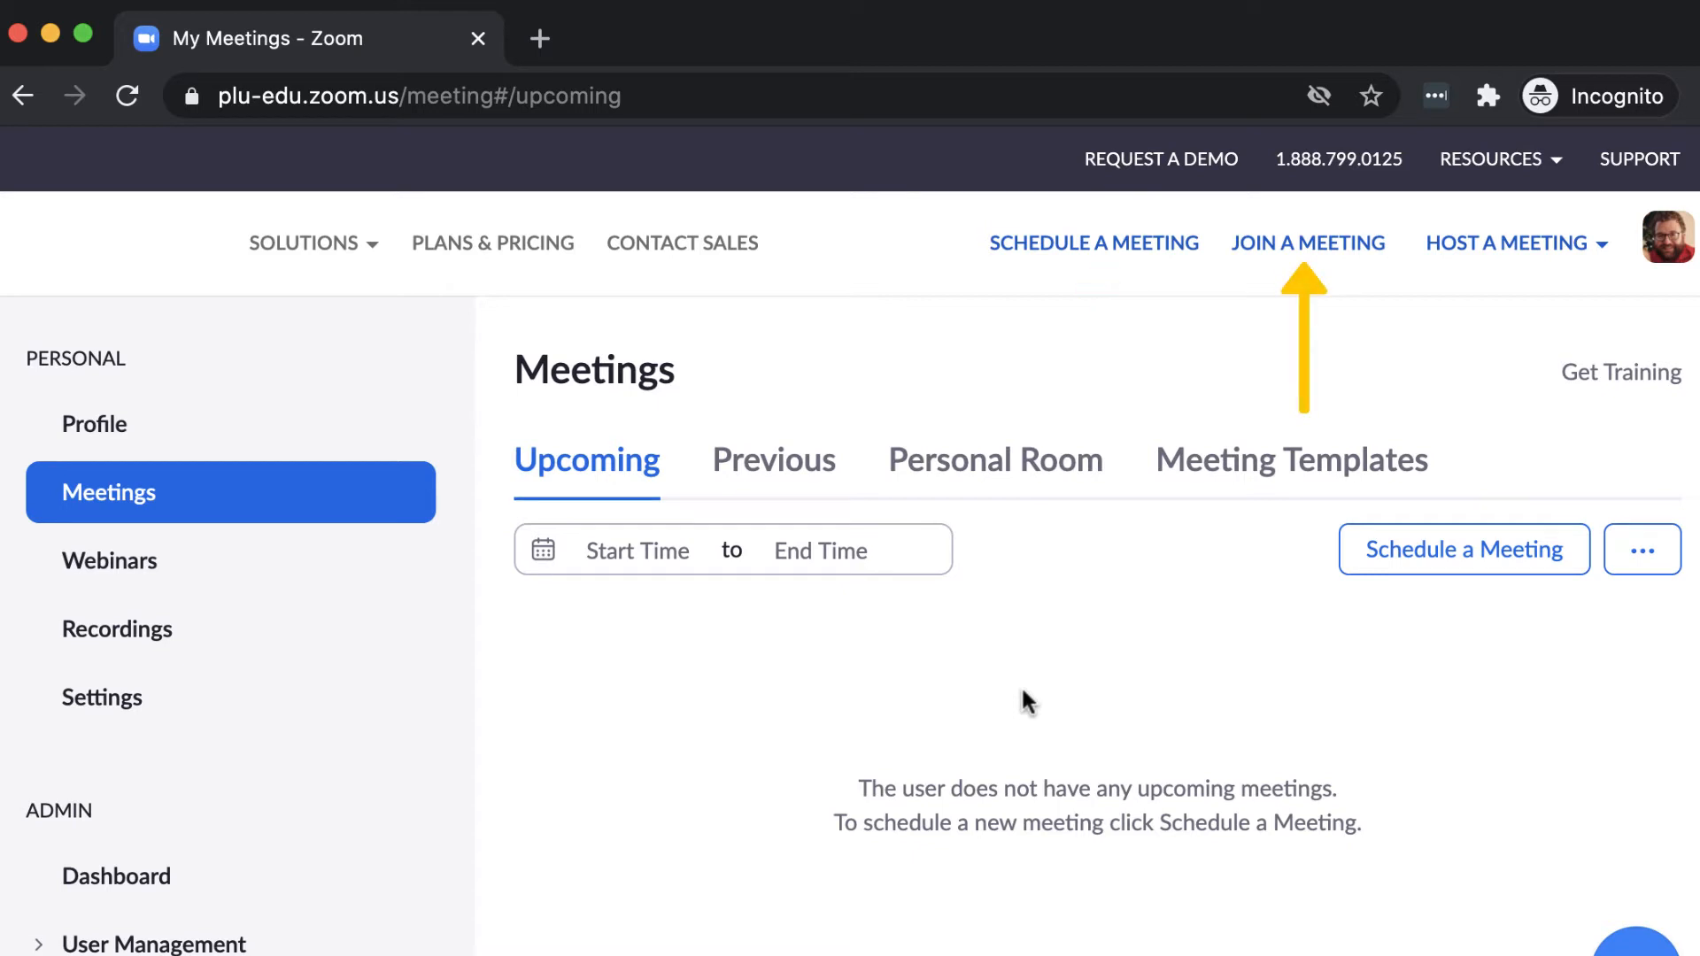
mouse_move(1507, 243)
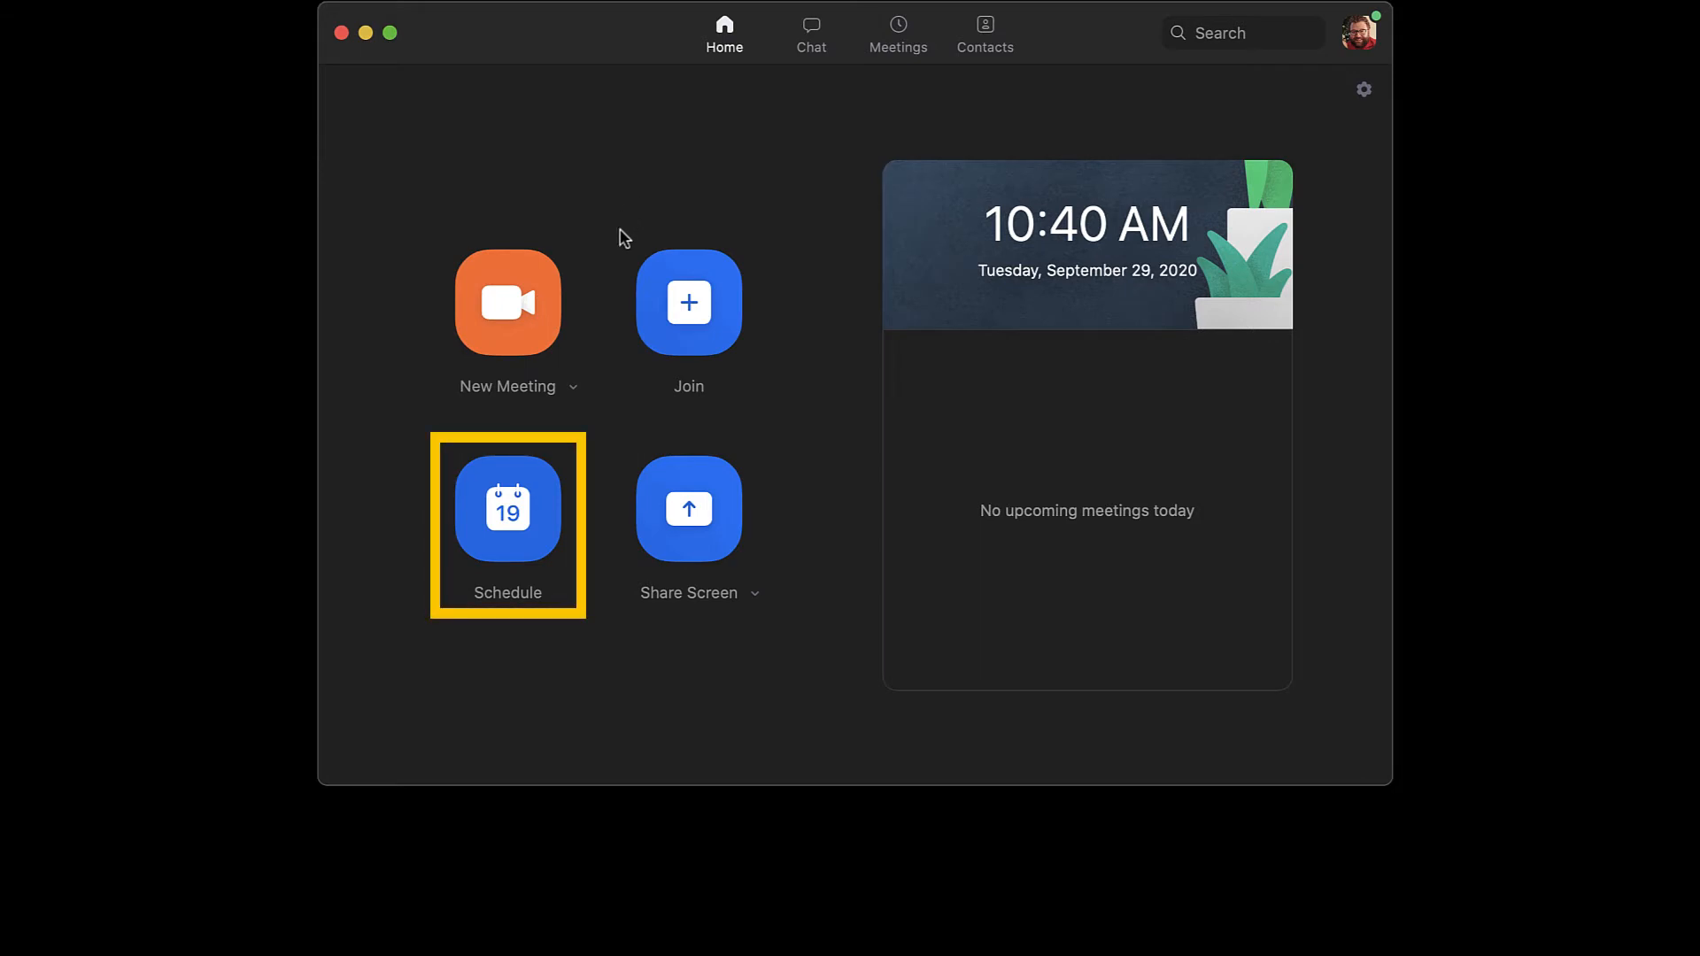
- Schedule 'Team Meeting' for 3:00-5:00 PM today on Google Calendar, with Advanced Options shown, and save
left_click(506, 506)
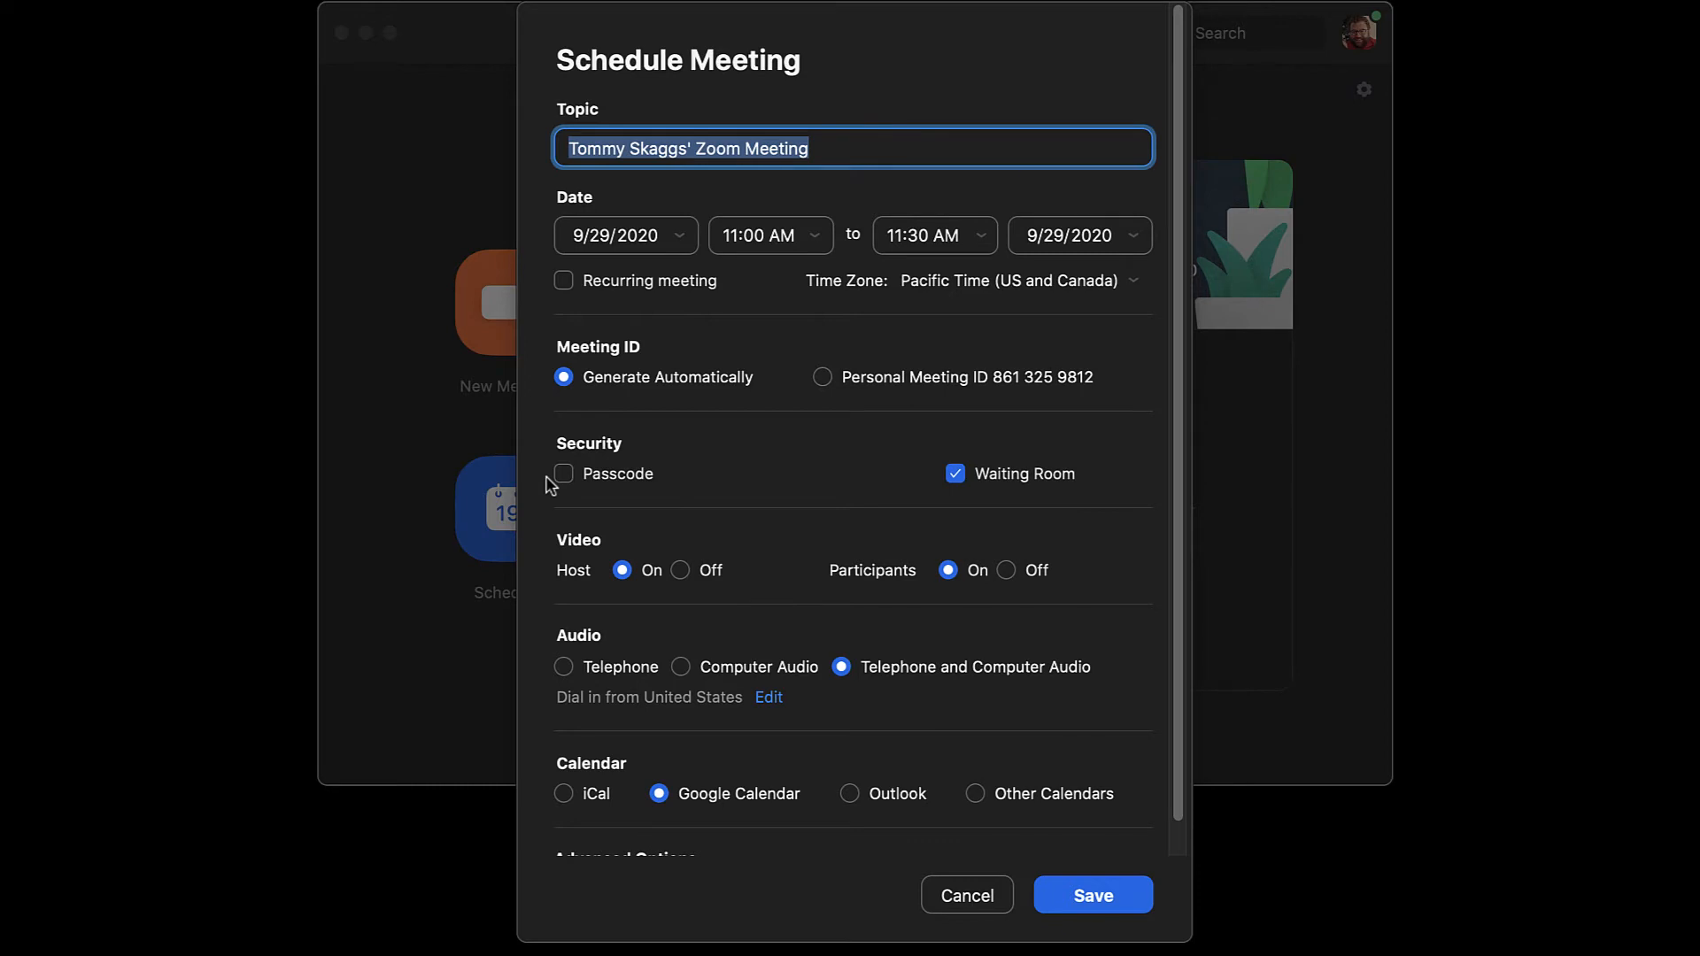
type("Team Meeting")
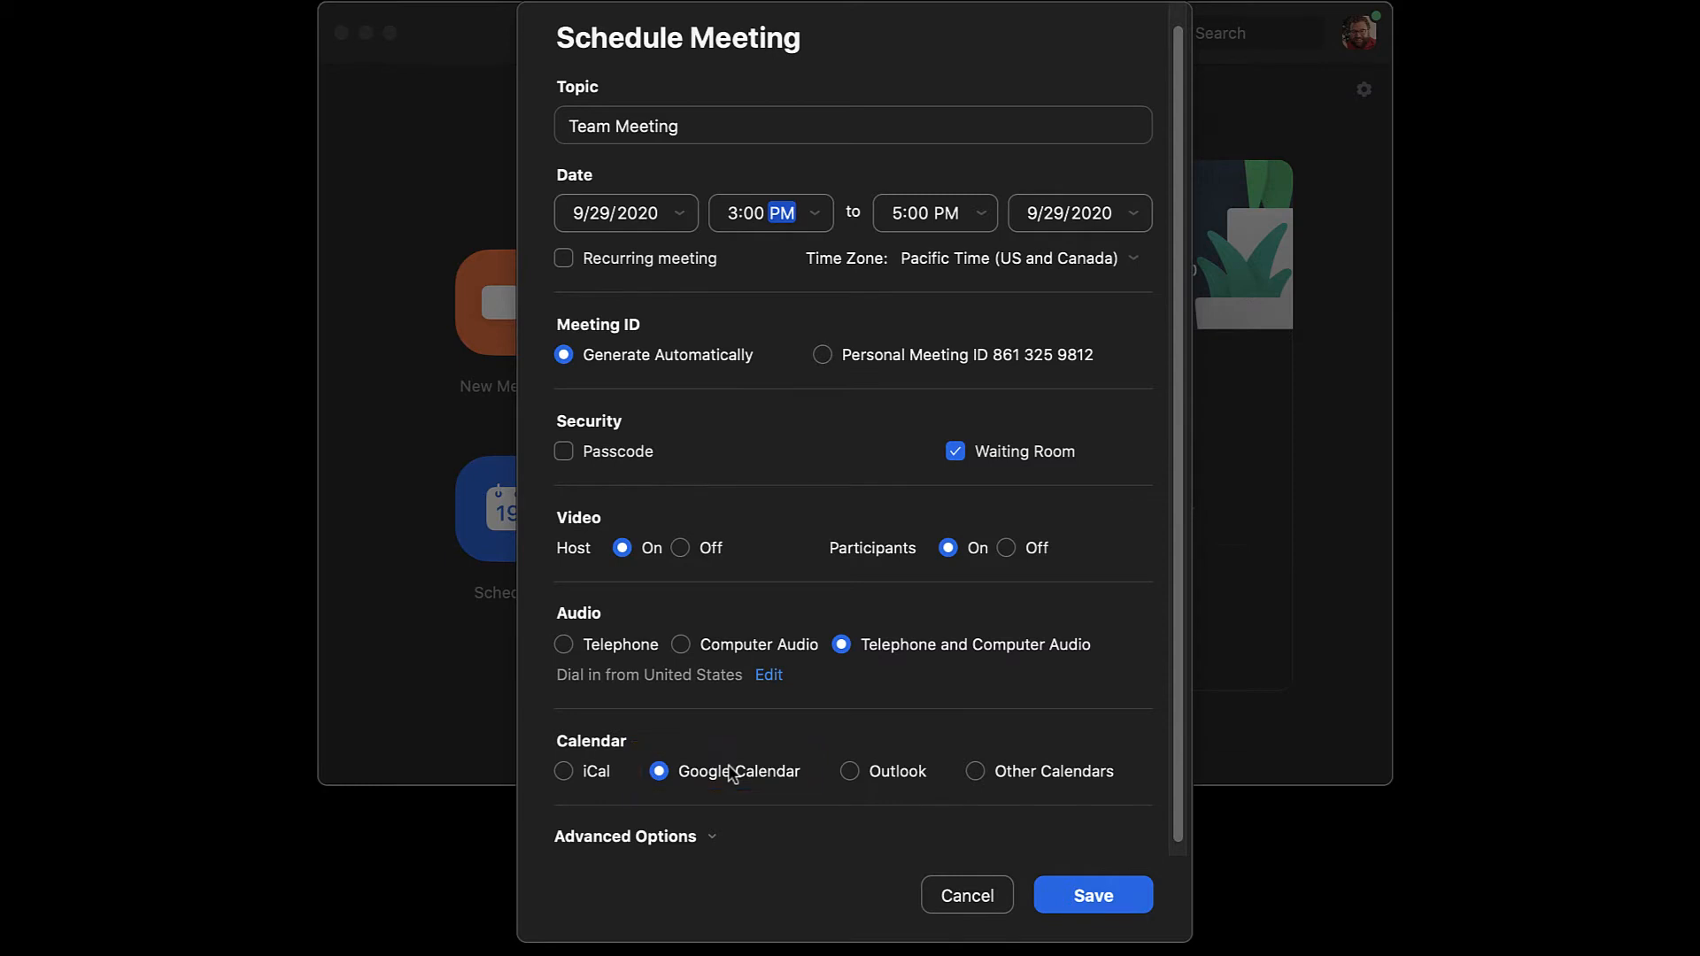
mouse_move(703, 813)
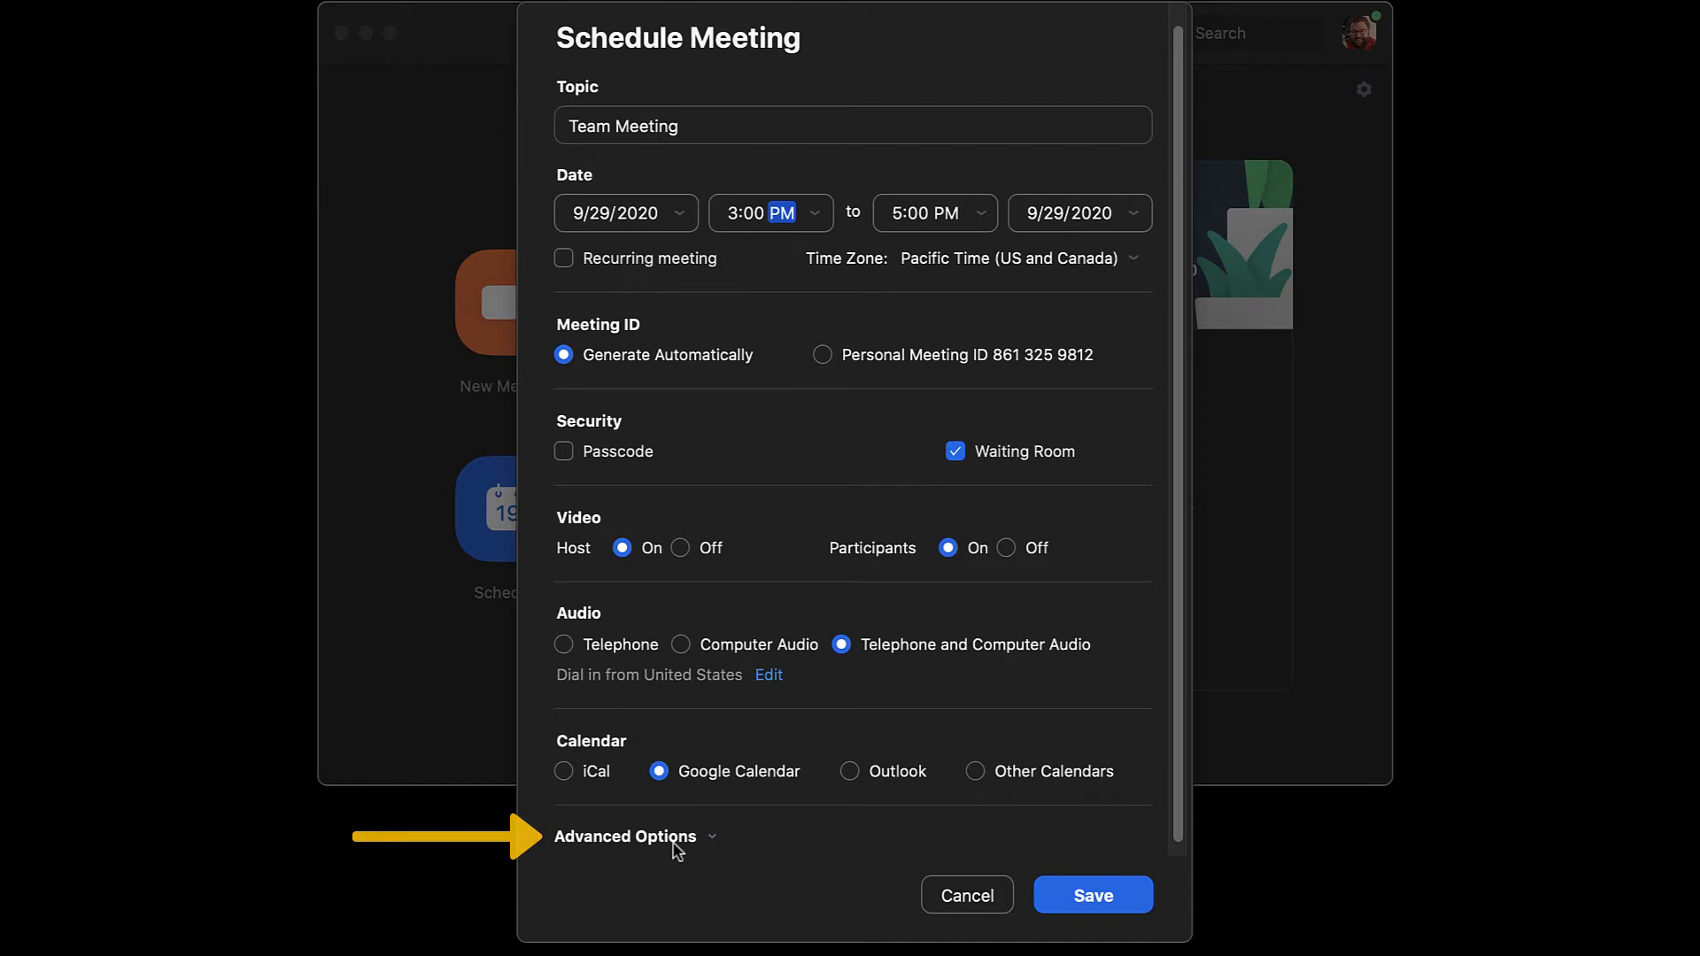
left_click(627, 836)
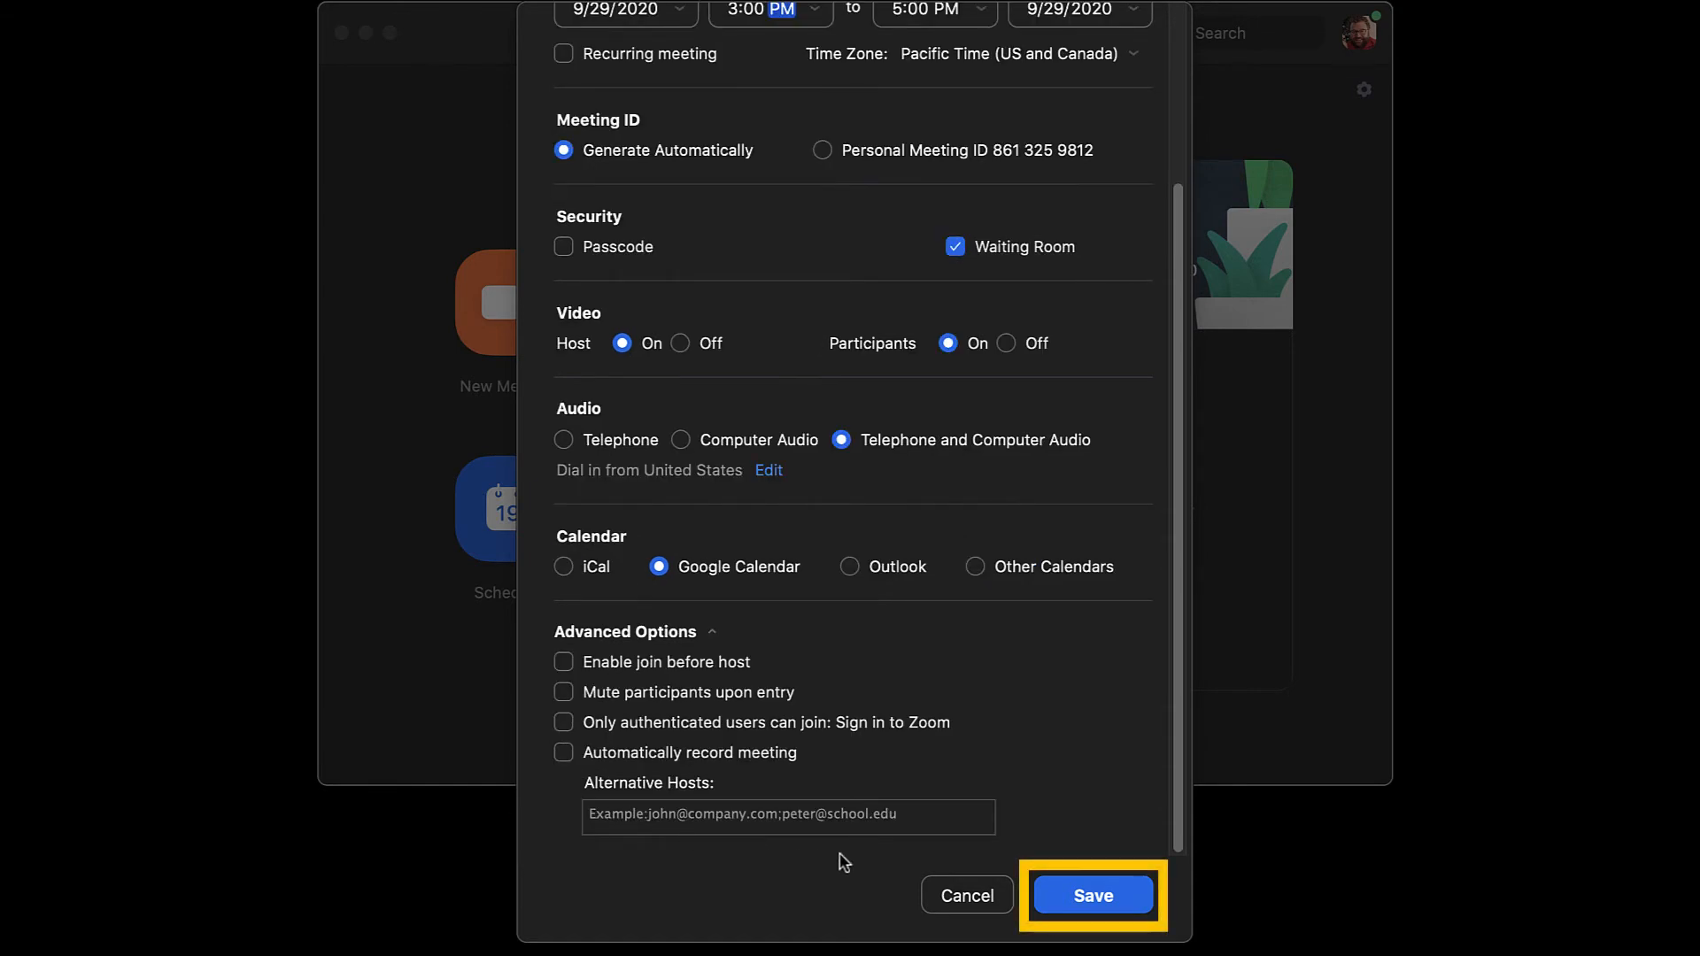
left_click(1093, 896)
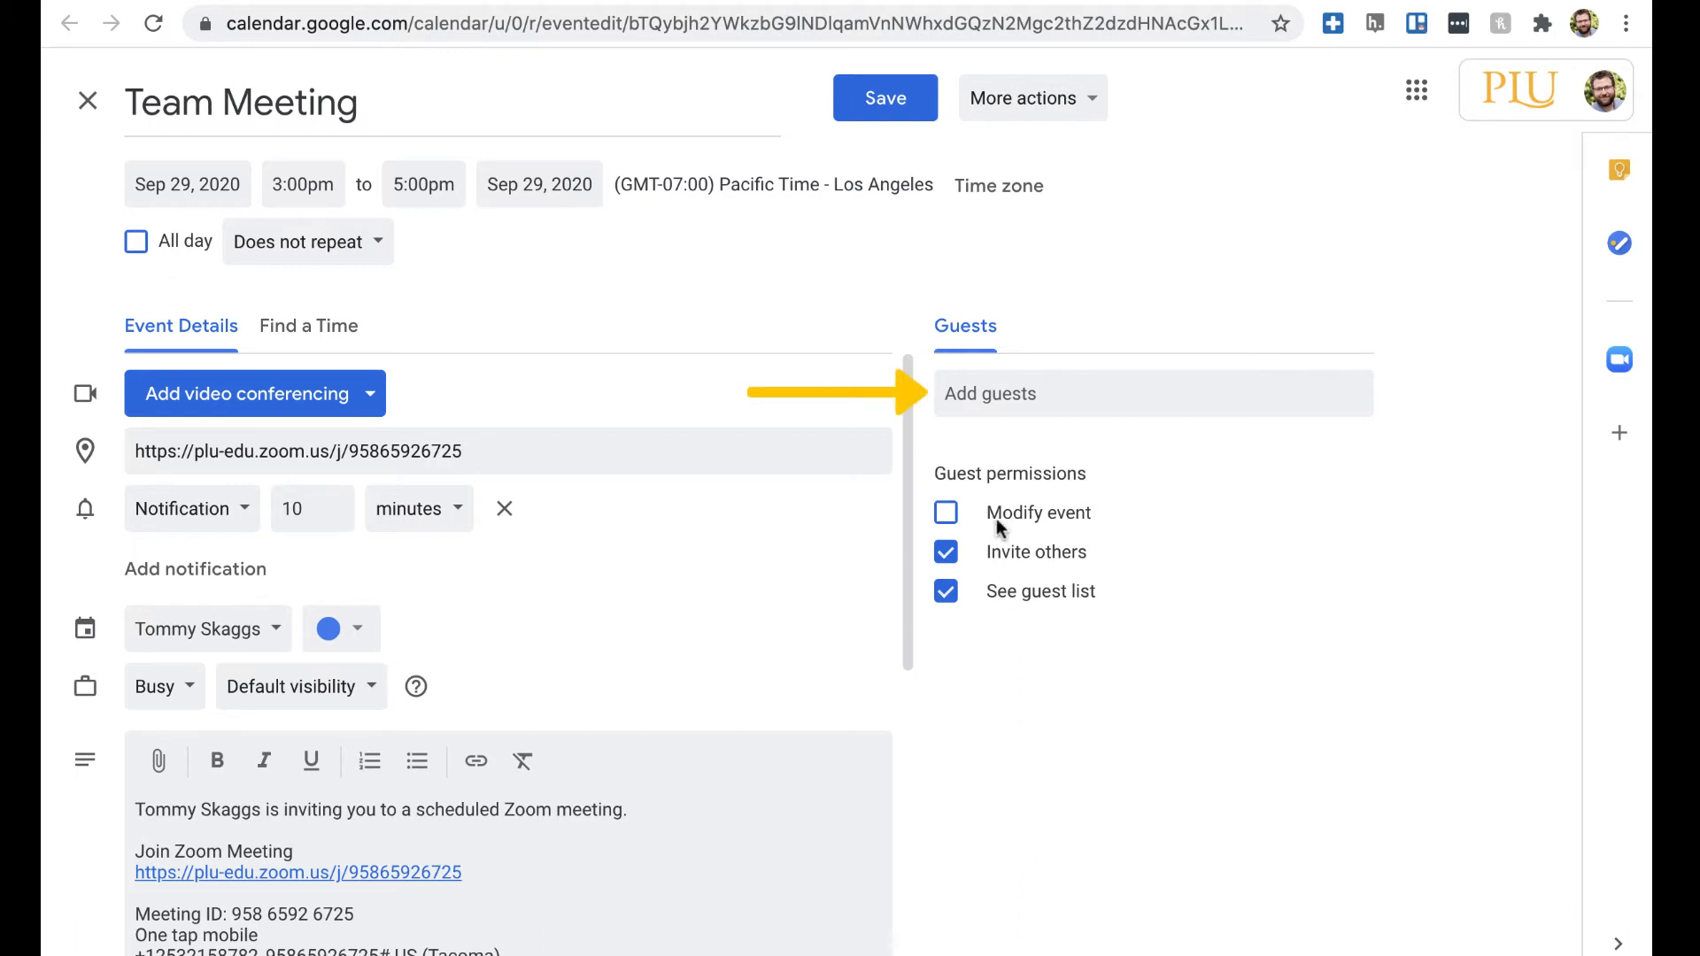
- Add the colleague matching 'misty' as a second guest on the Team Meeting event
type("misty")
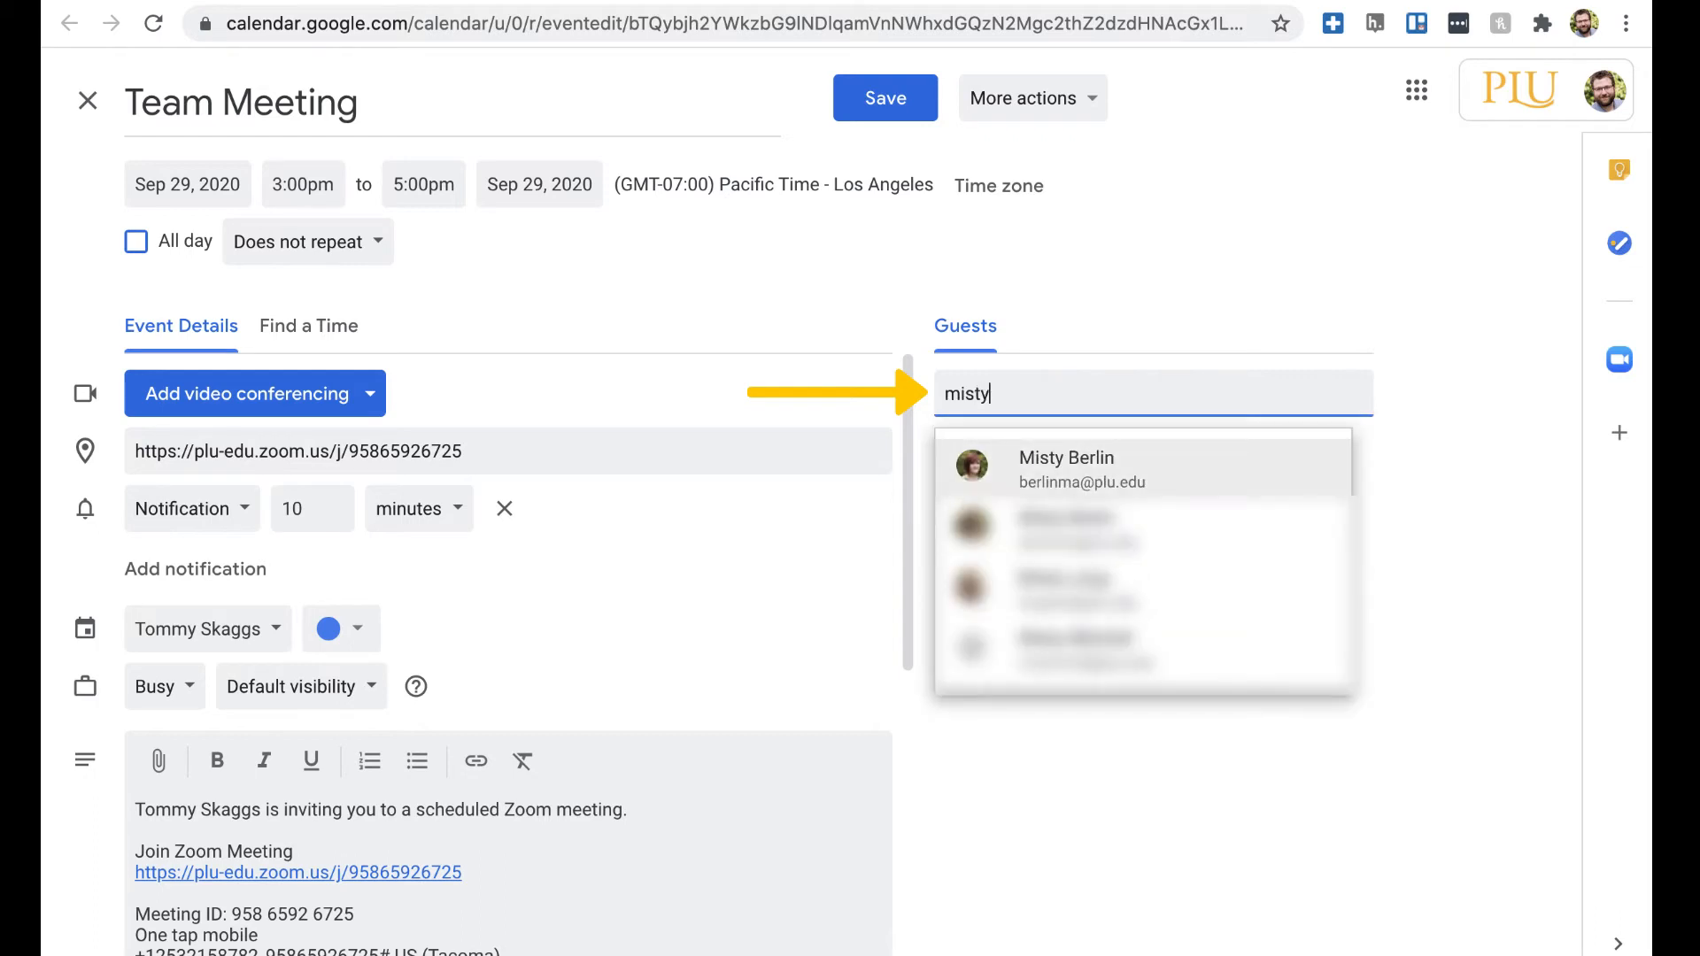
left_click(1066, 470)
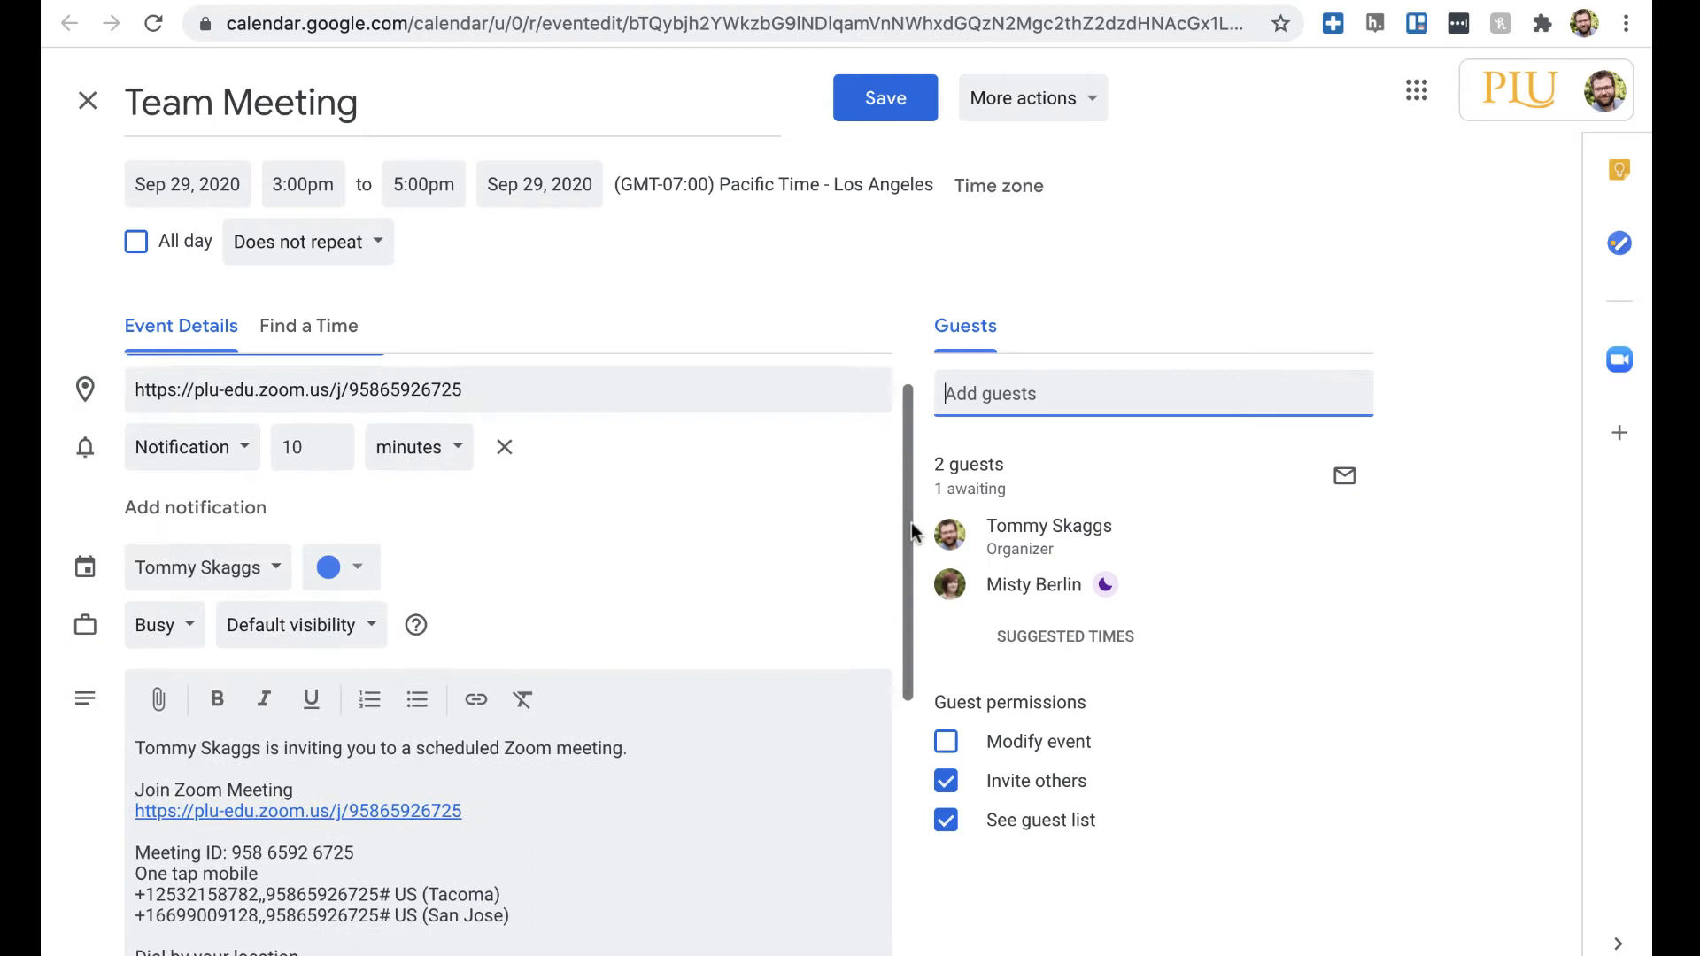
scroll("down", 3)
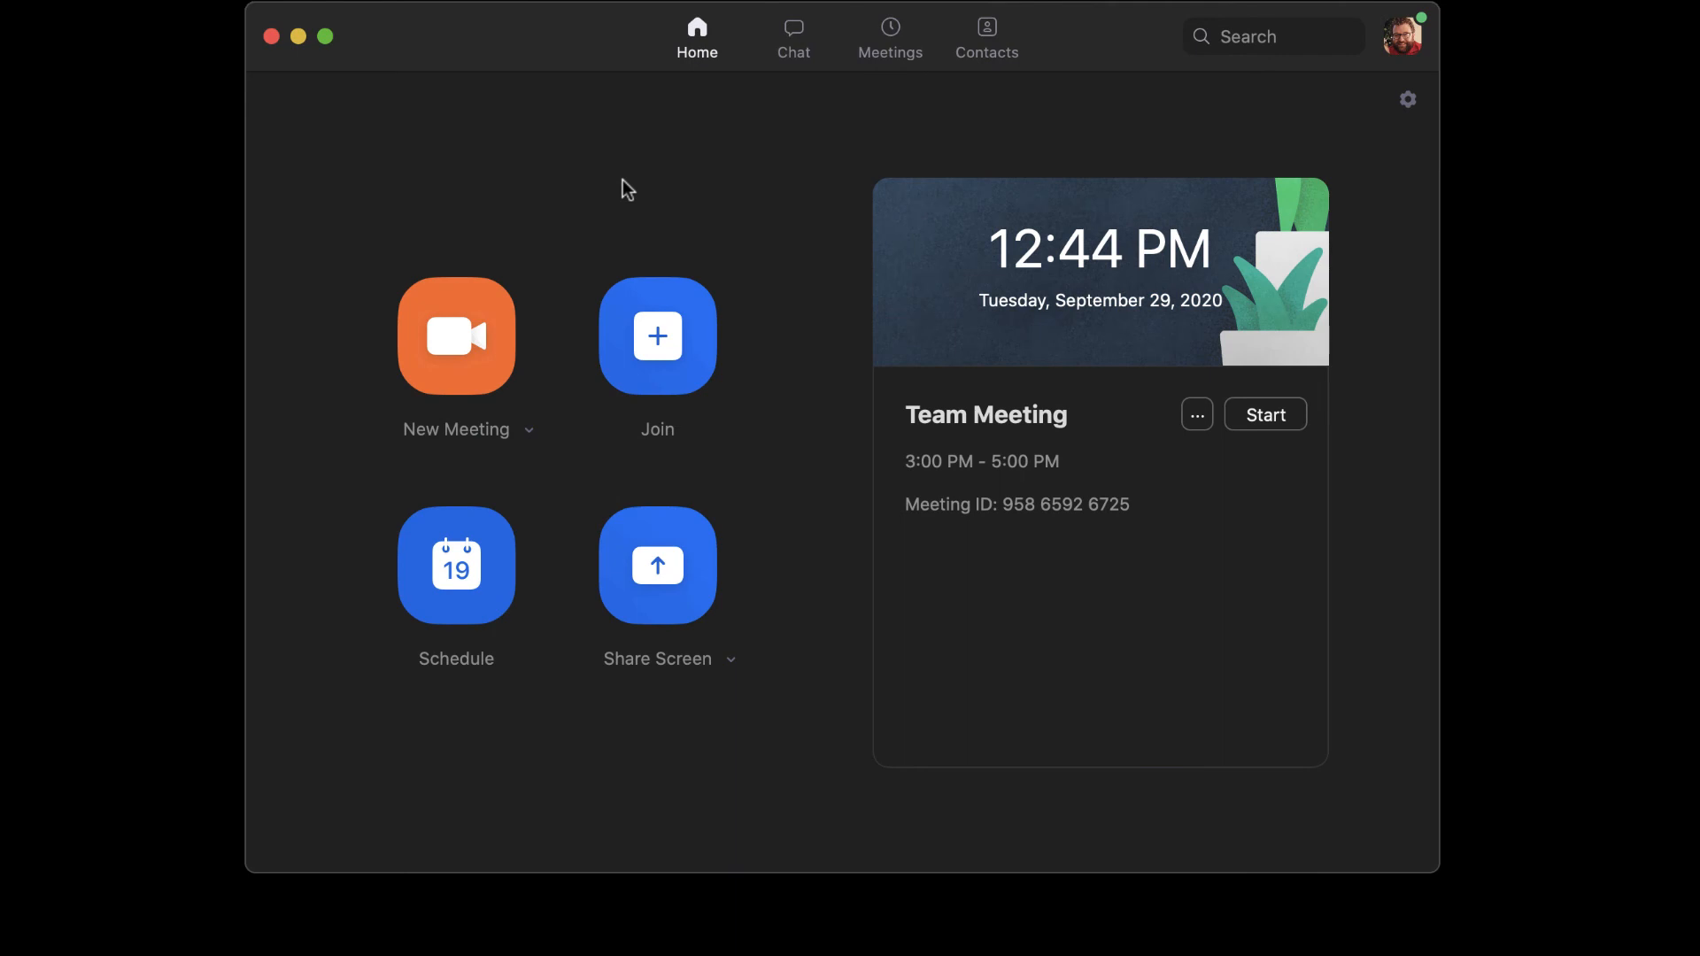
left_click(457, 336)
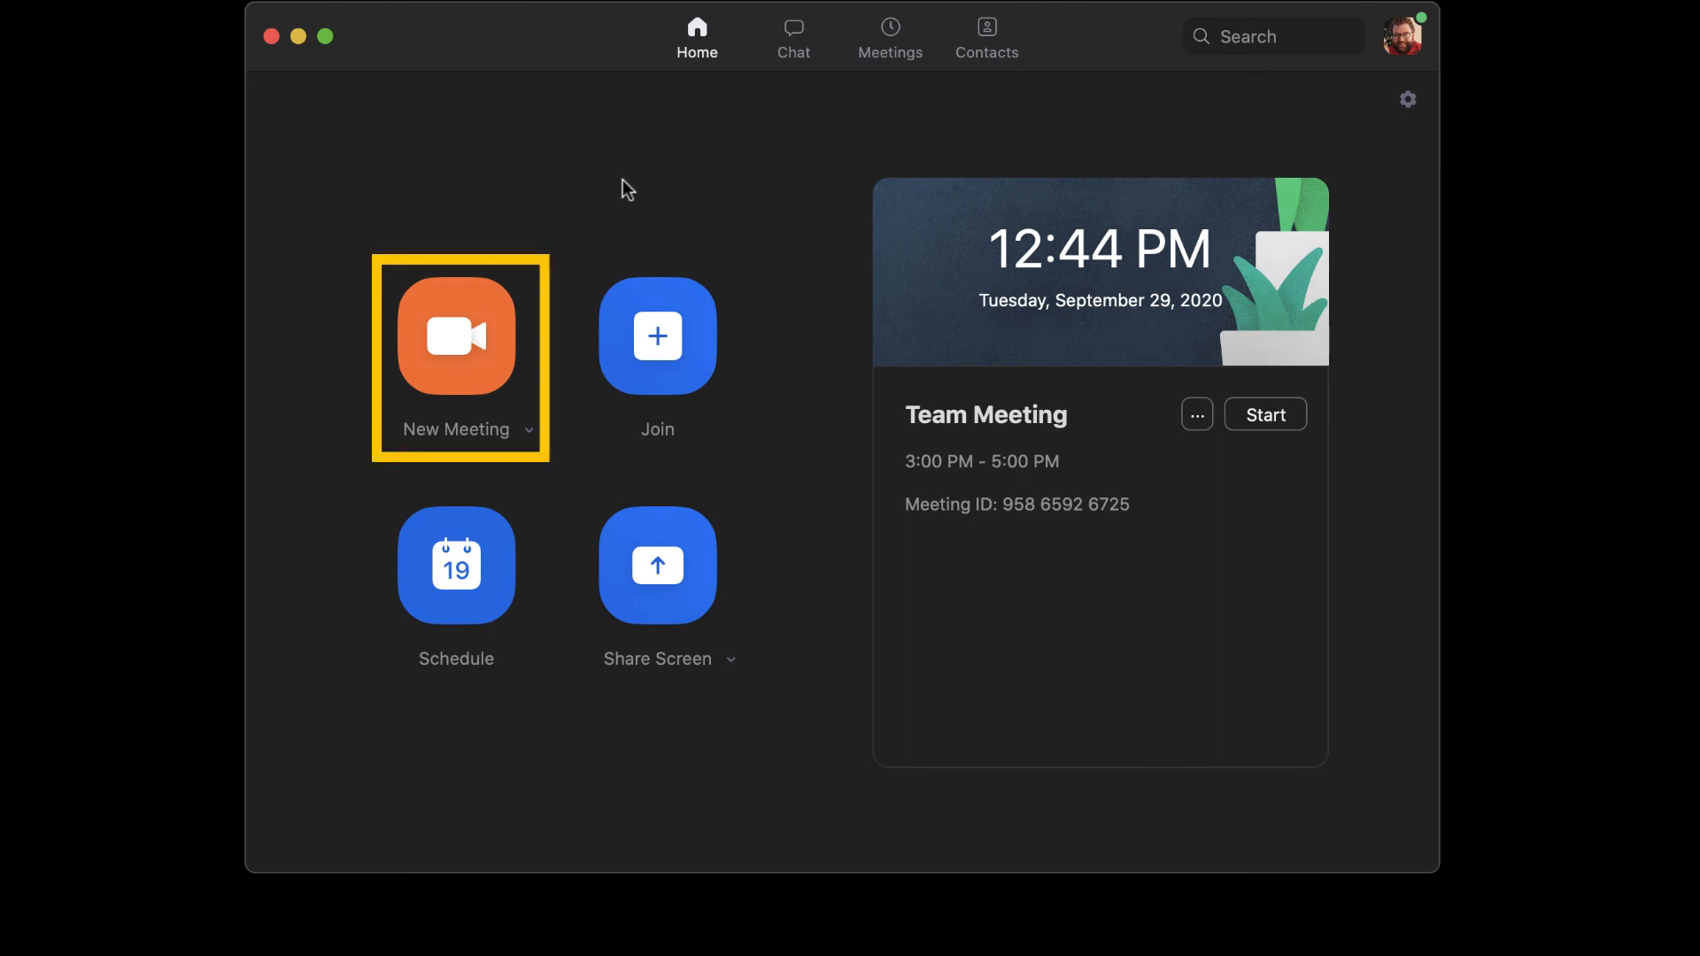